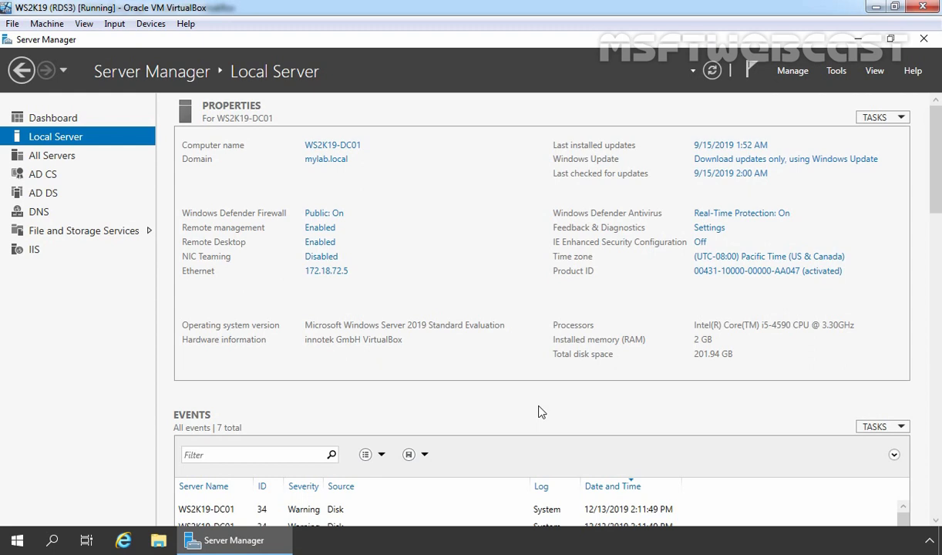
mouse_move(49, 304)
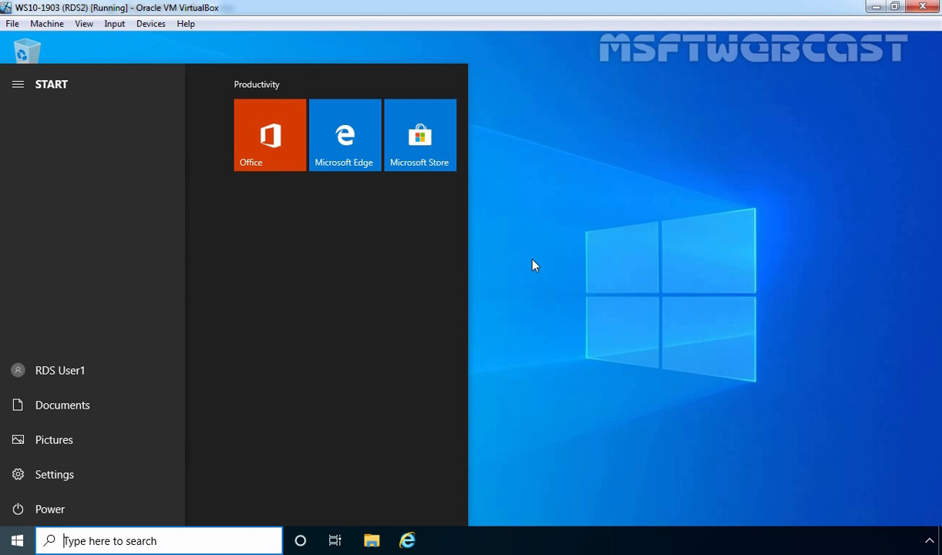
mouse_move(61, 371)
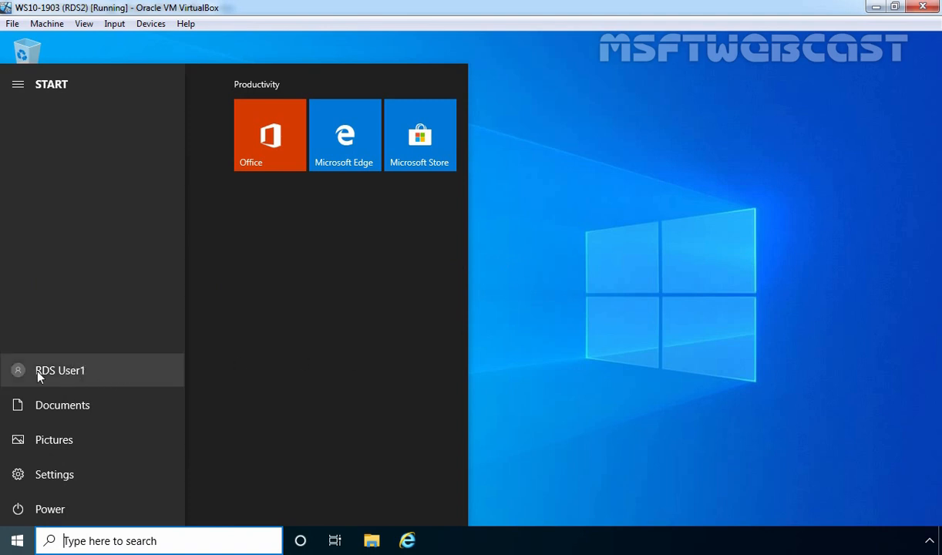
mouse_move(607, 321)
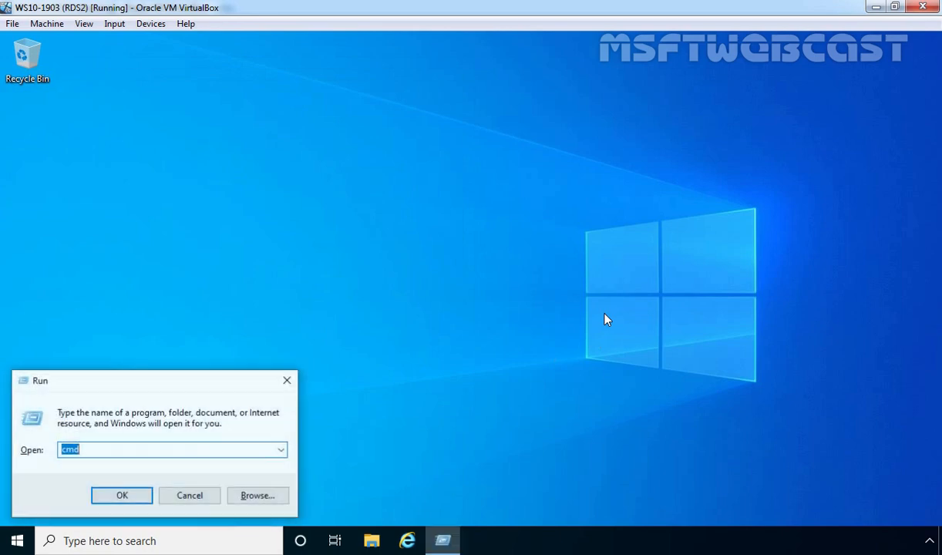
Step: Launch Control Panel via Run, view by Large icons, and open RemoteApp and Desktop Connections
text(control)
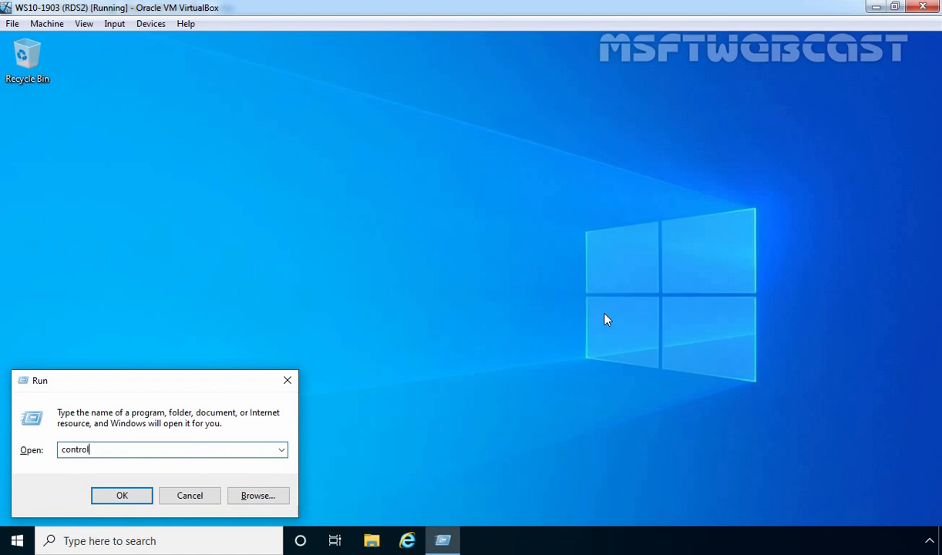
click(122, 495)
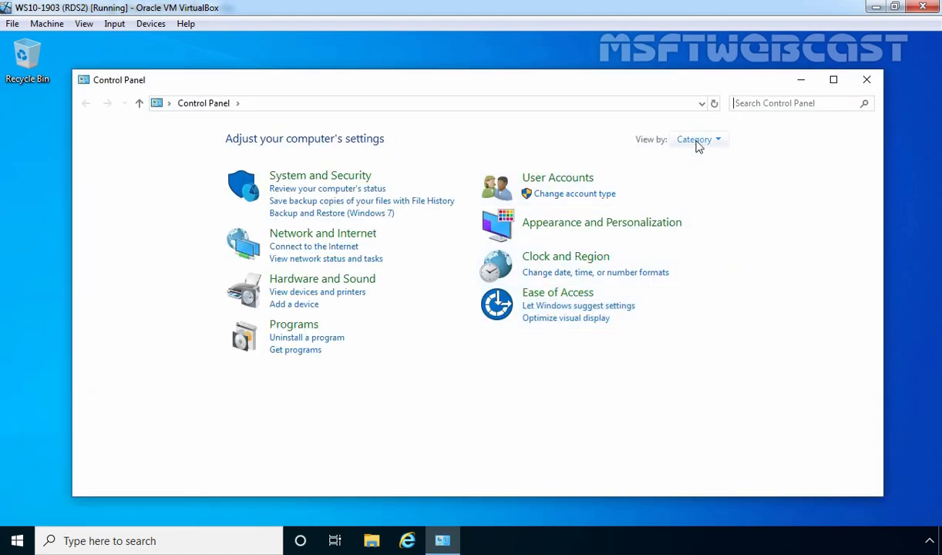
click(698, 139)
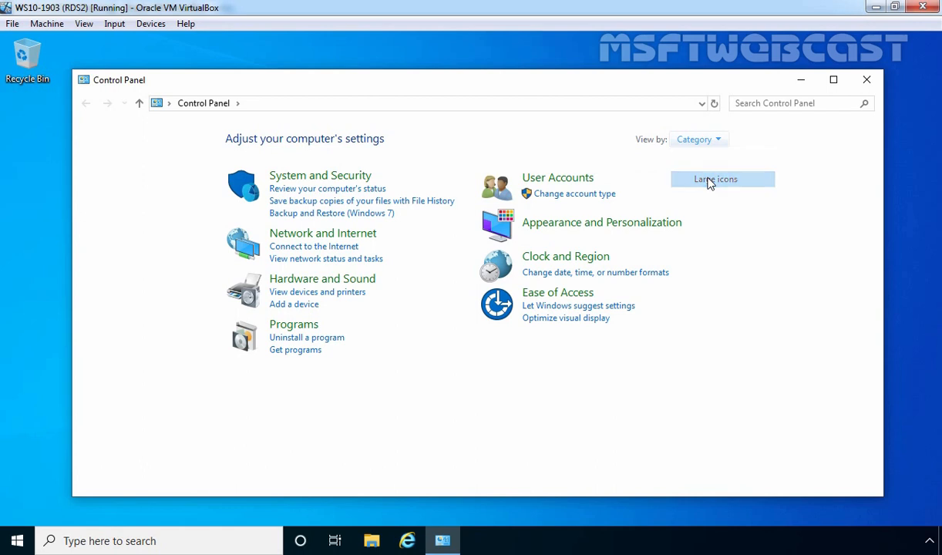
click(715, 179)
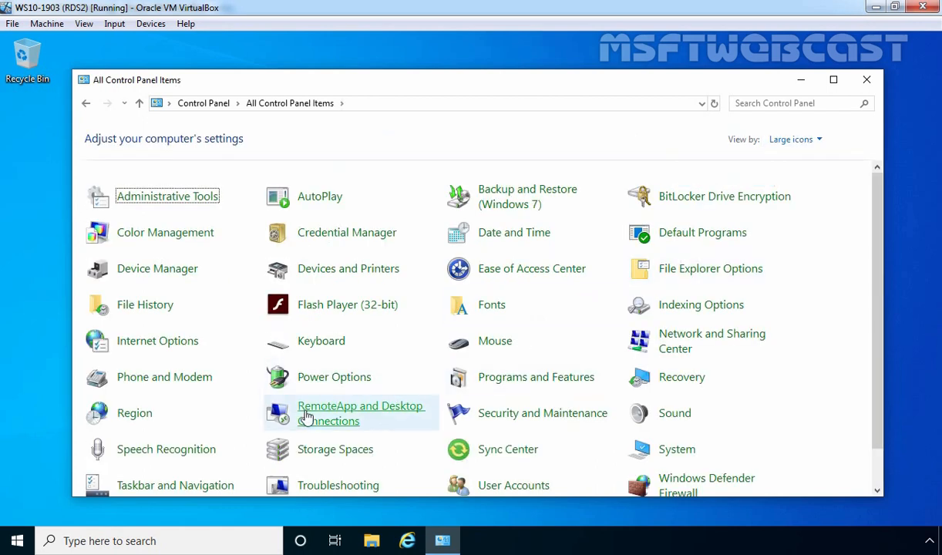
mouse_move(335, 414)
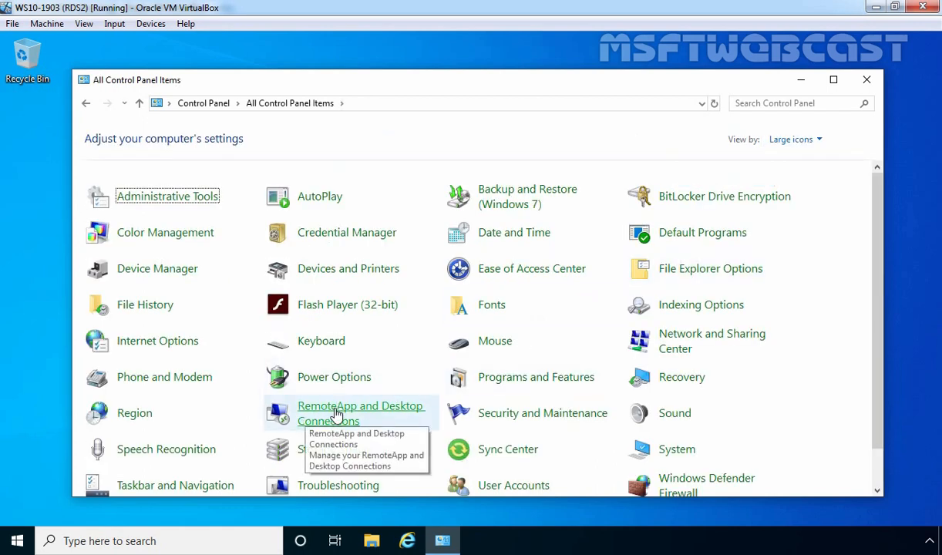
click(360, 412)
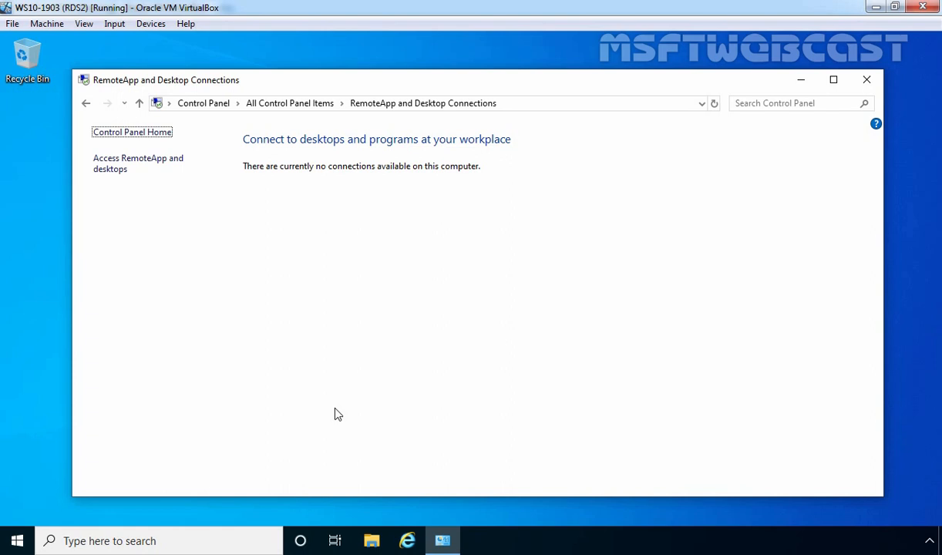
mouse_move(127, 168)
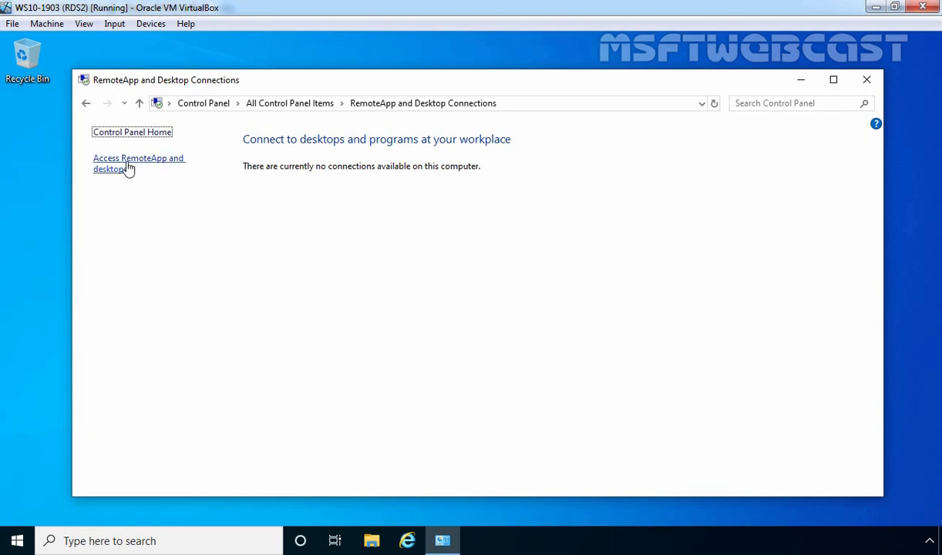
Step: Start the Access RemoteApp and desktops wizard from the left pane
click(139, 163)
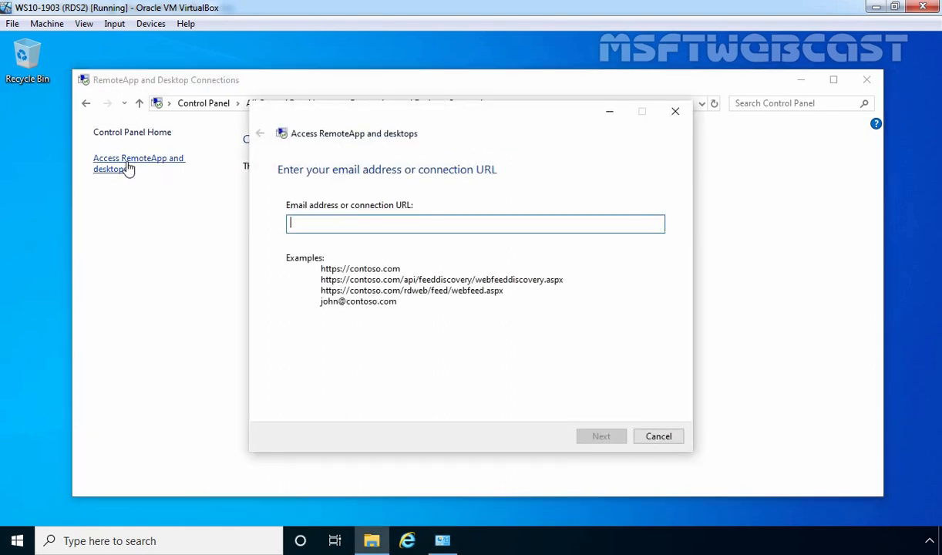
mouse_move(323, 223)
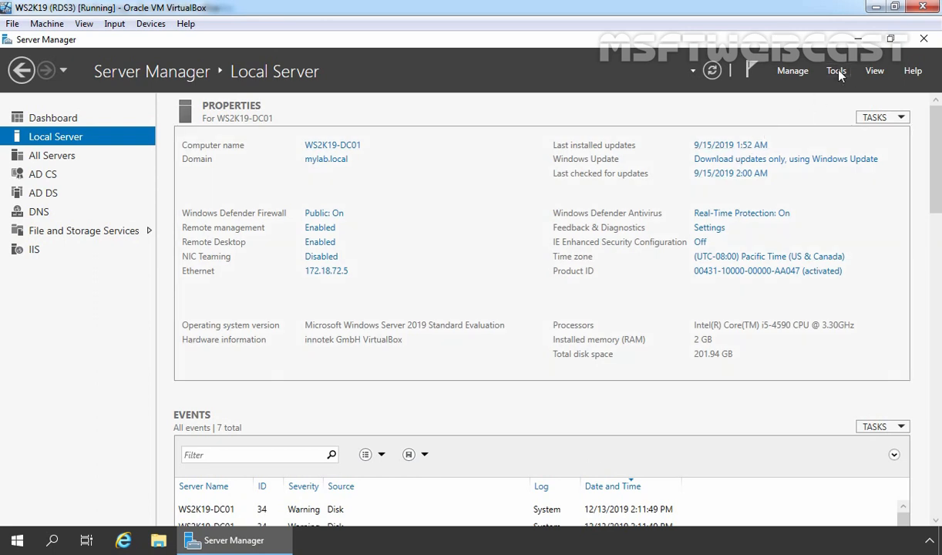
mouse_move(759, 272)
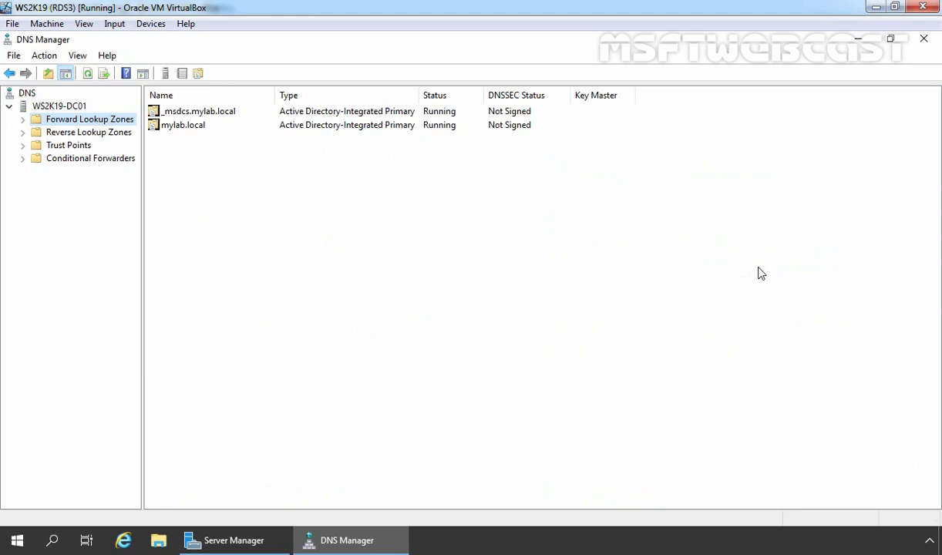
Step: Expand Forward Lookup Zones and choose Other New Records for mylab.local, selecting Text (TXT)
click(23, 119)
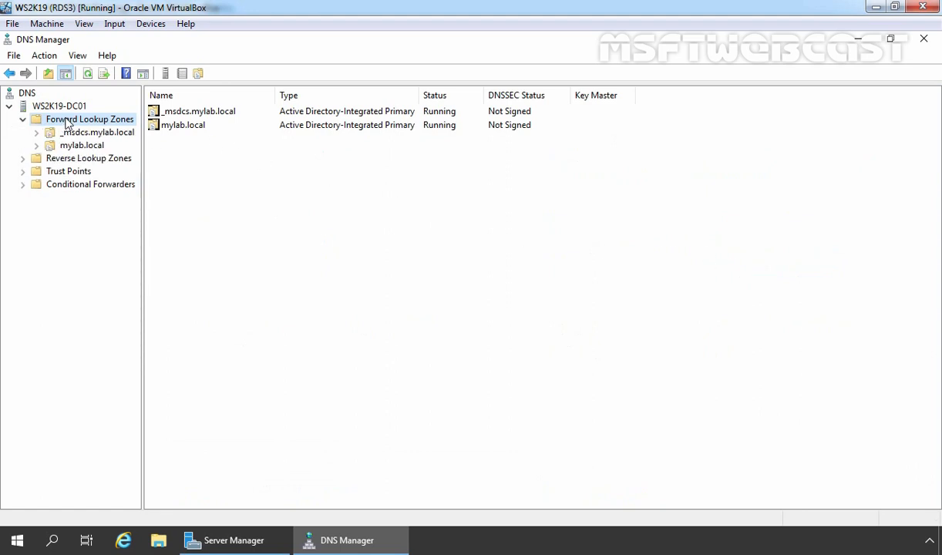
click(81, 145)
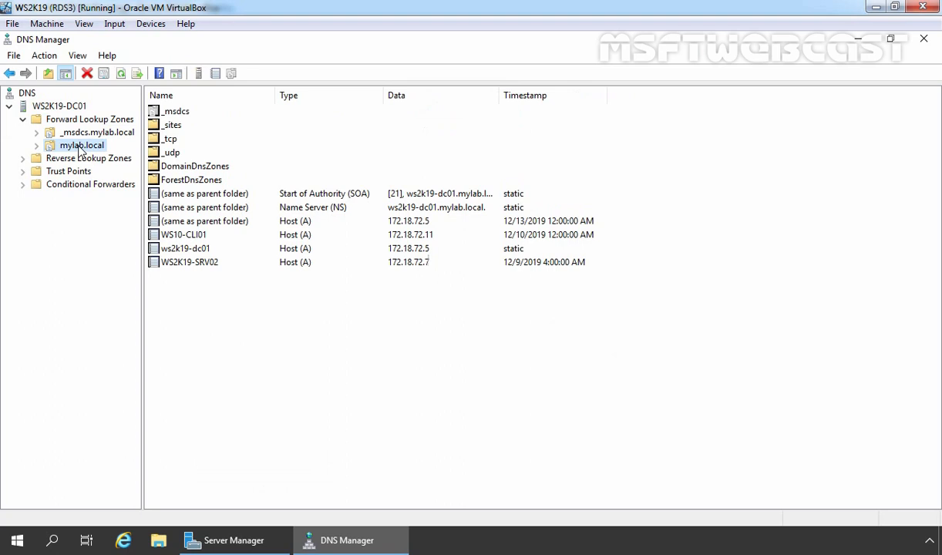
right_click(81, 145)
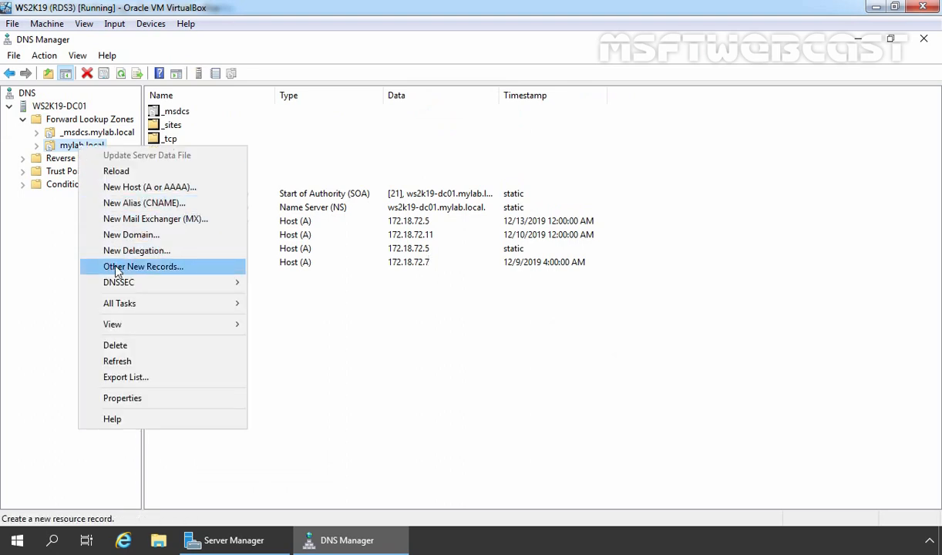
click(142, 266)
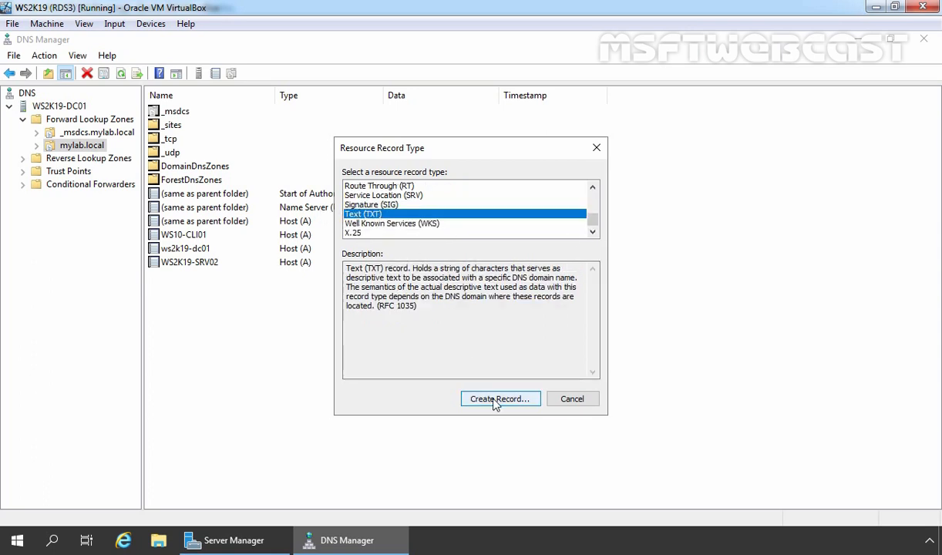
click(500, 399)
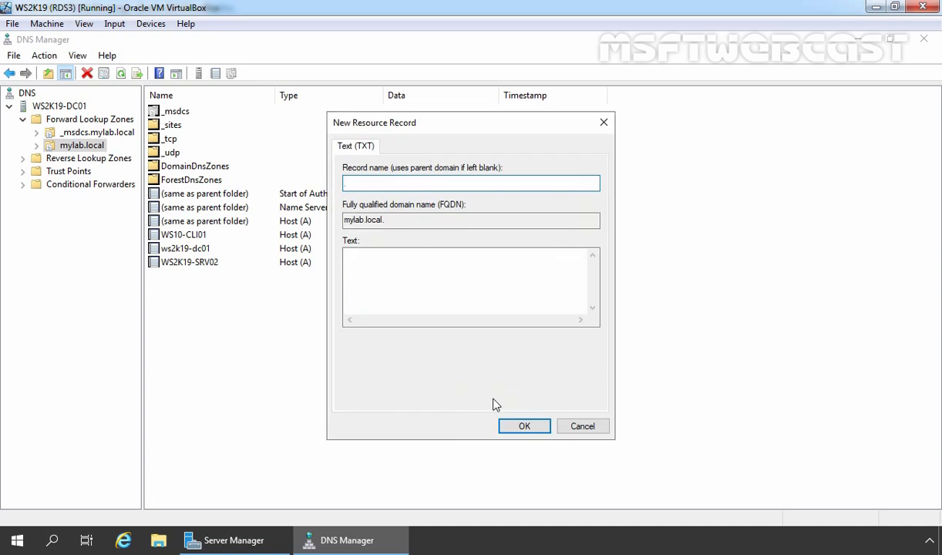
click(470, 182)
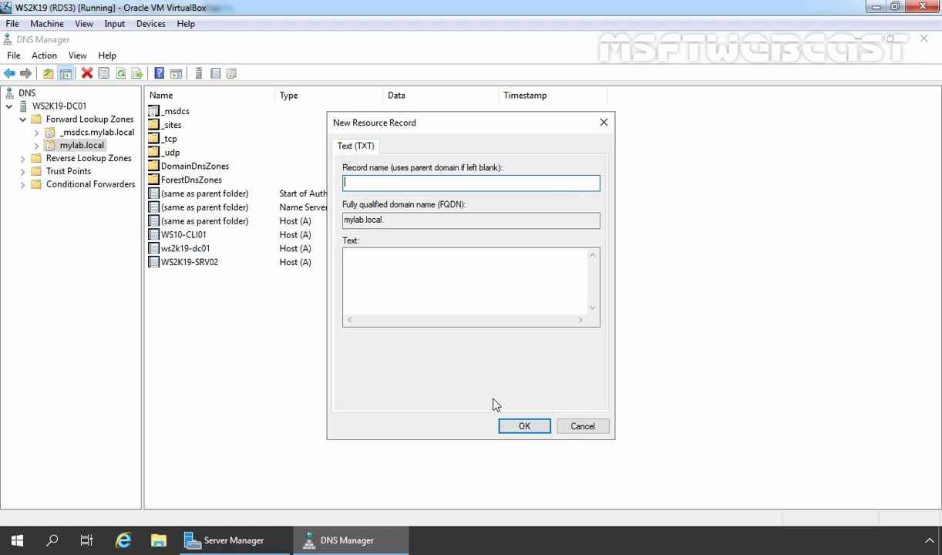
text(_msradc)
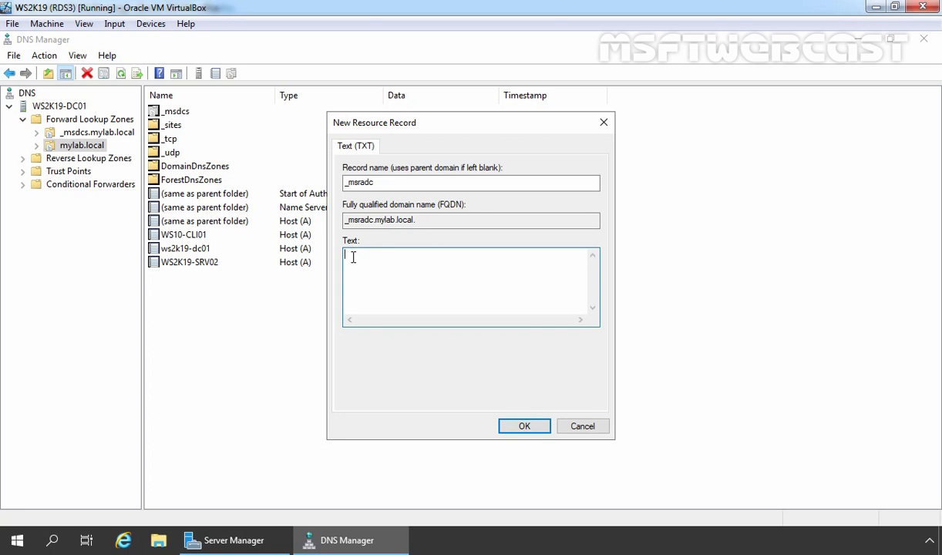
text(https://ws2k19-srv02.mylab.local/rdweb)
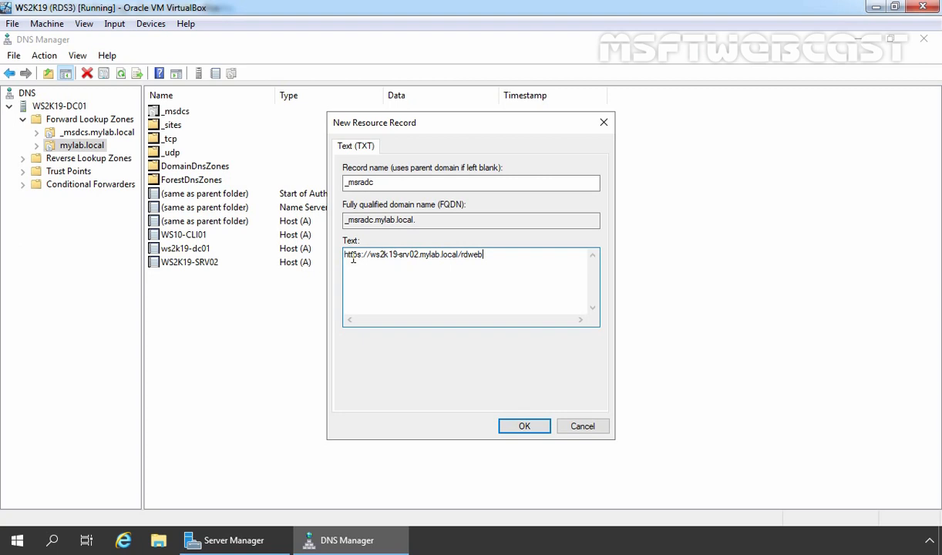
text(/feed)
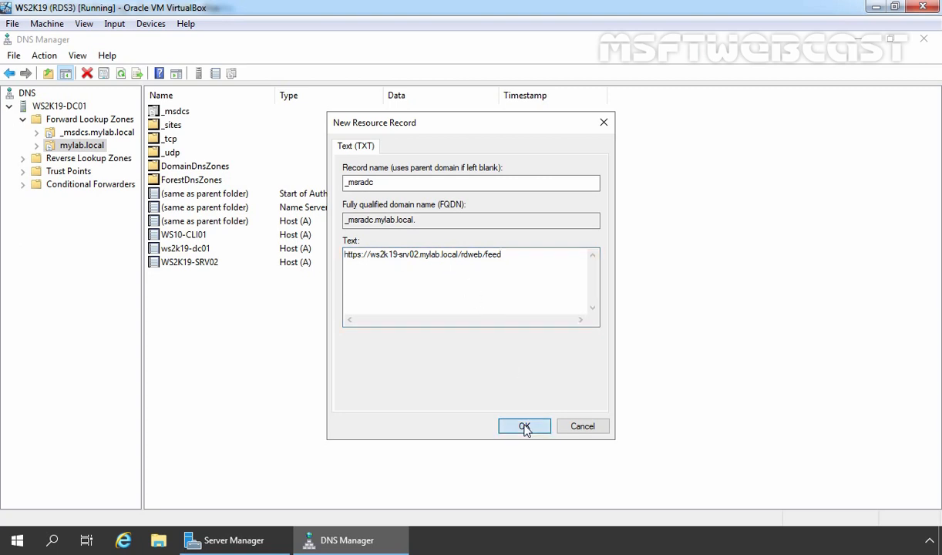
click(525, 426)
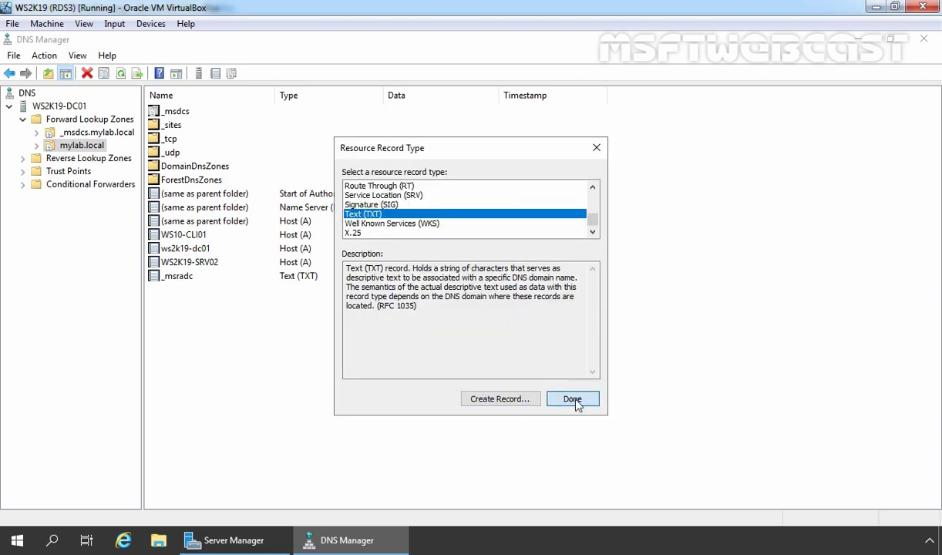
Step: Close the record type chooser and open Start's admin menu for Windows PowerShell (Admin)
click(572, 398)
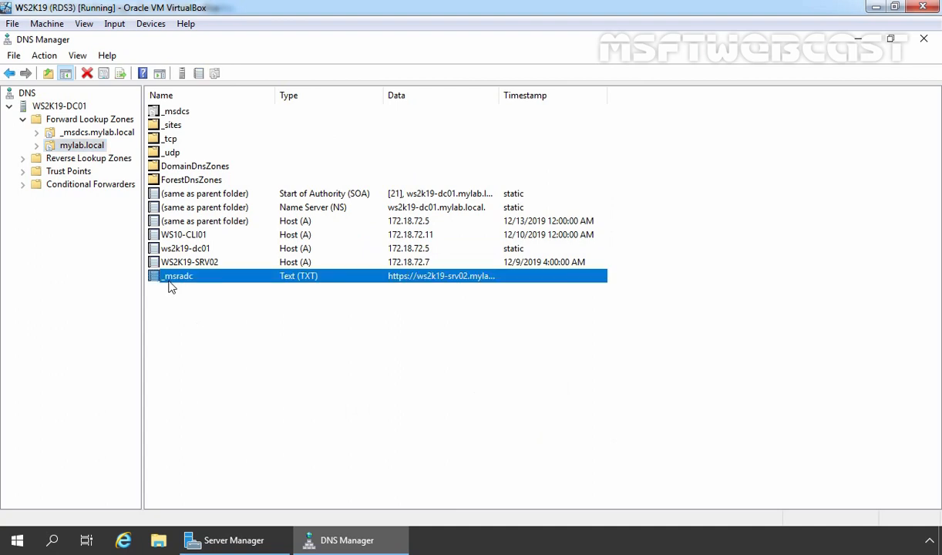
mouse_move(183, 284)
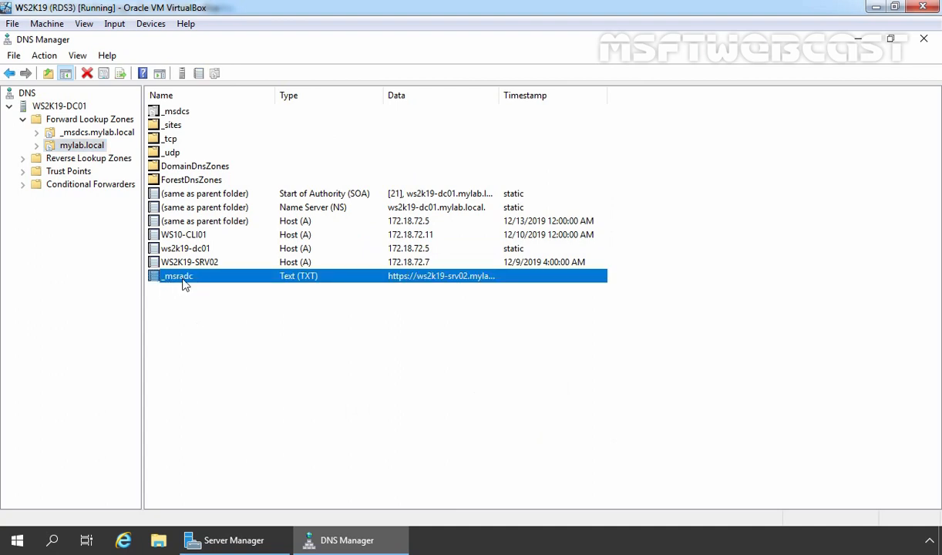
mouse_move(500, 124)
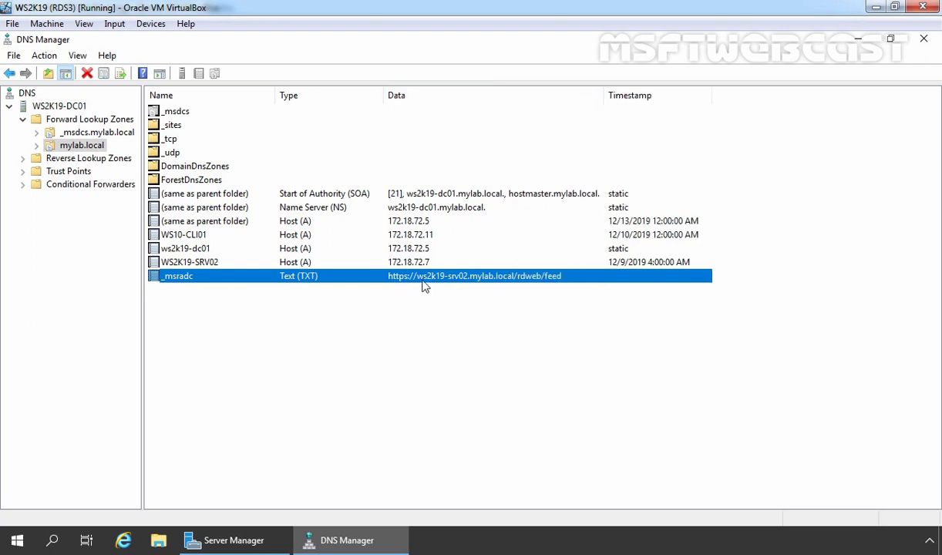
mouse_move(434, 286)
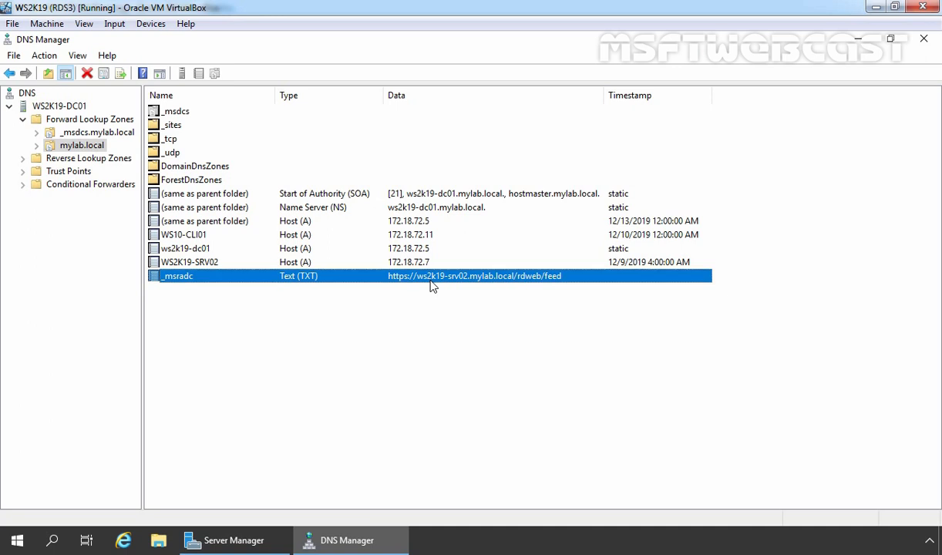
right_click(17, 540)
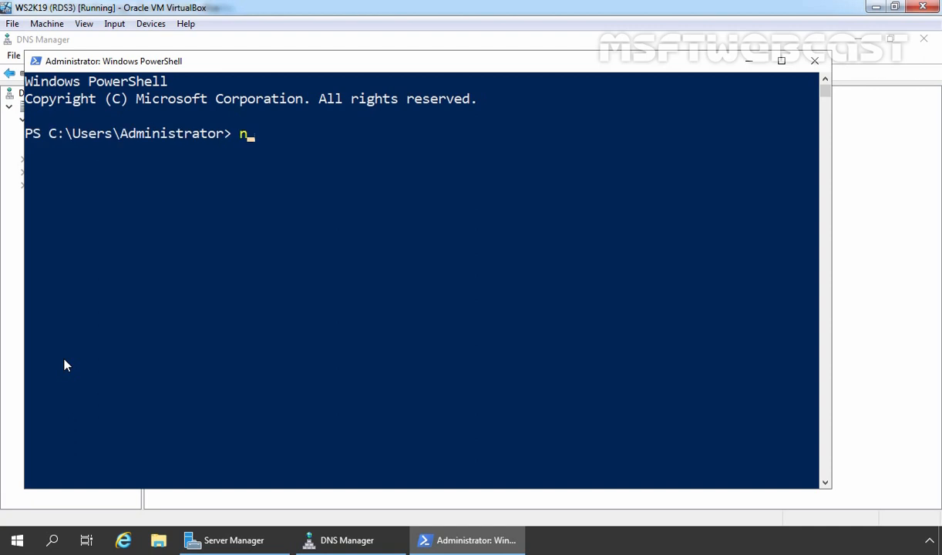
Step: In nslookup, set querytype=txt and look up _msradc.mylab.local
text(slookup)
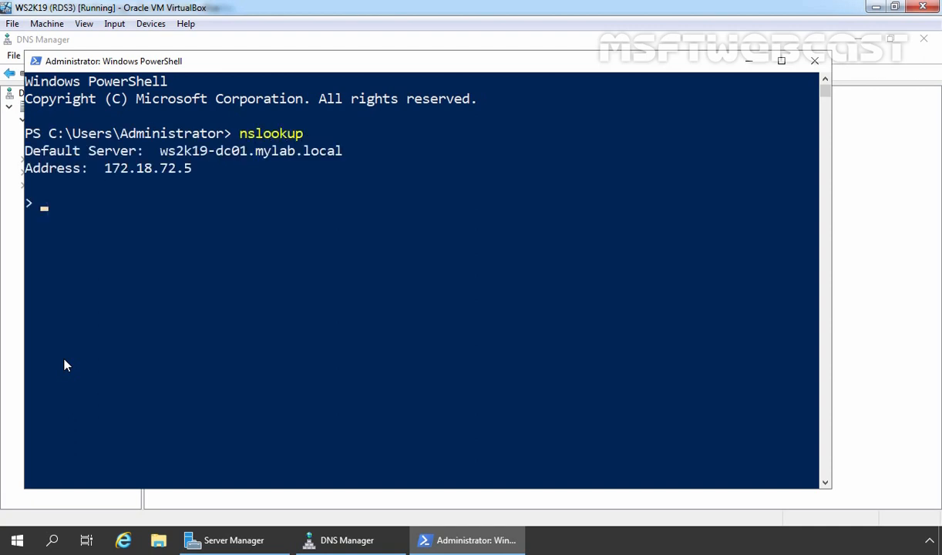
text(set queryt)
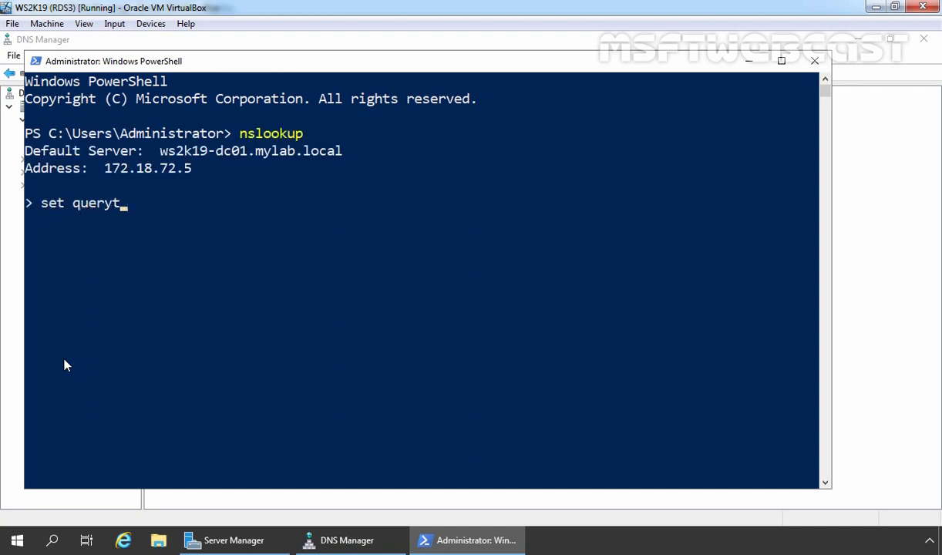
text(ype=txt)
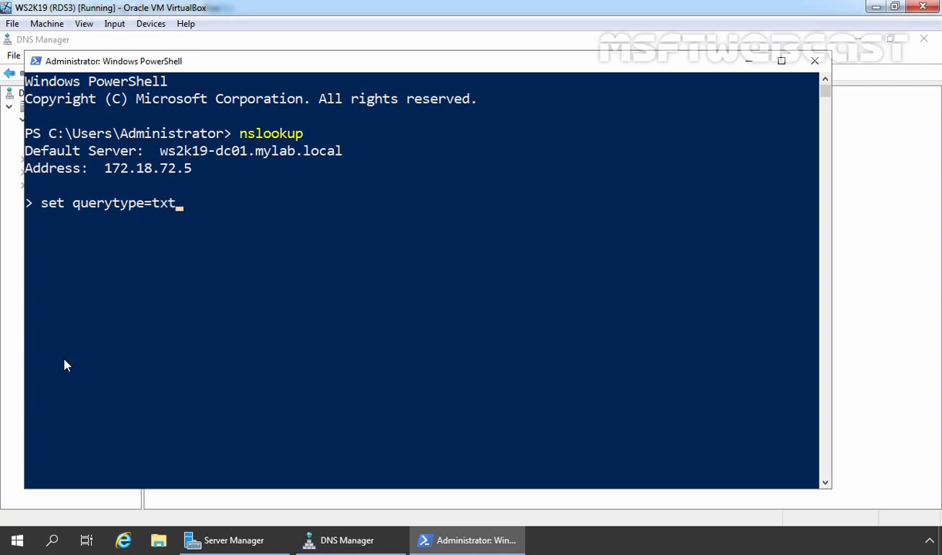
key(Return)
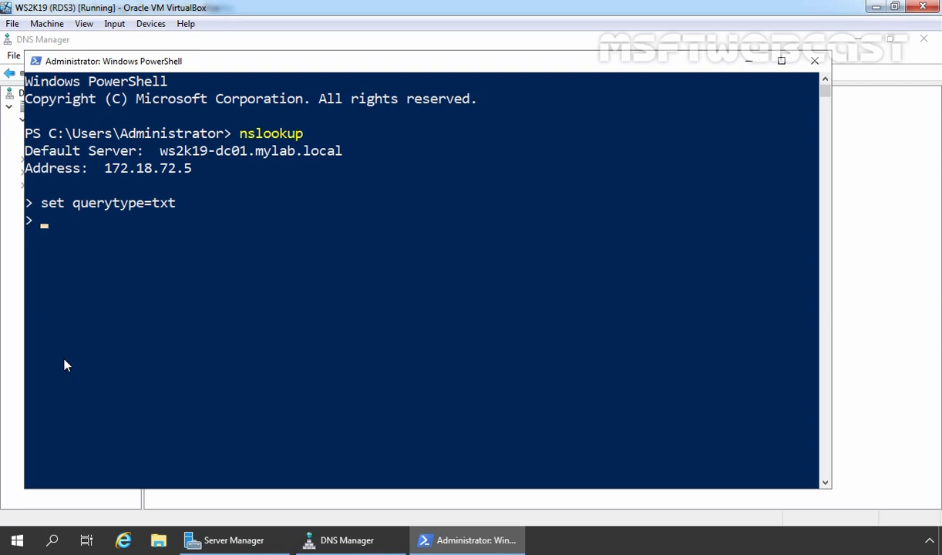
text(_msradc)
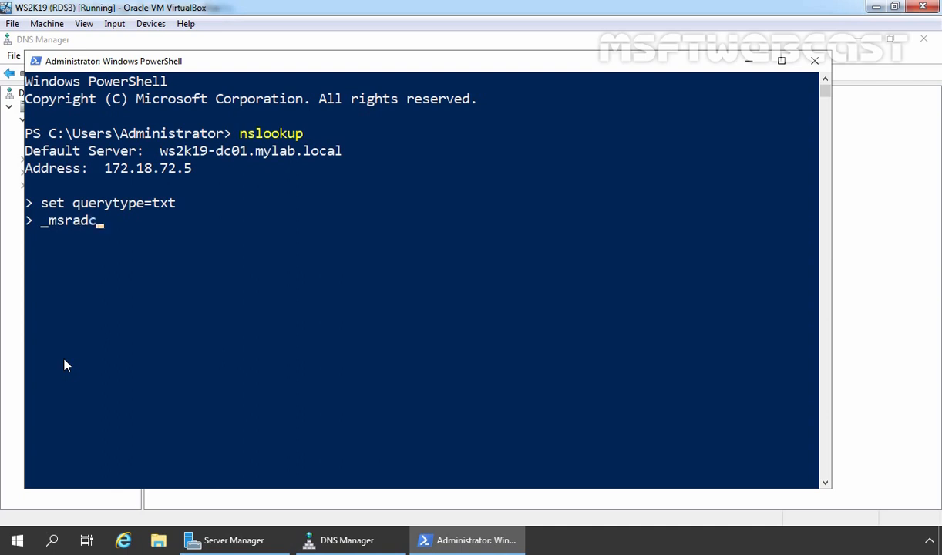
text(.mylab.lo)
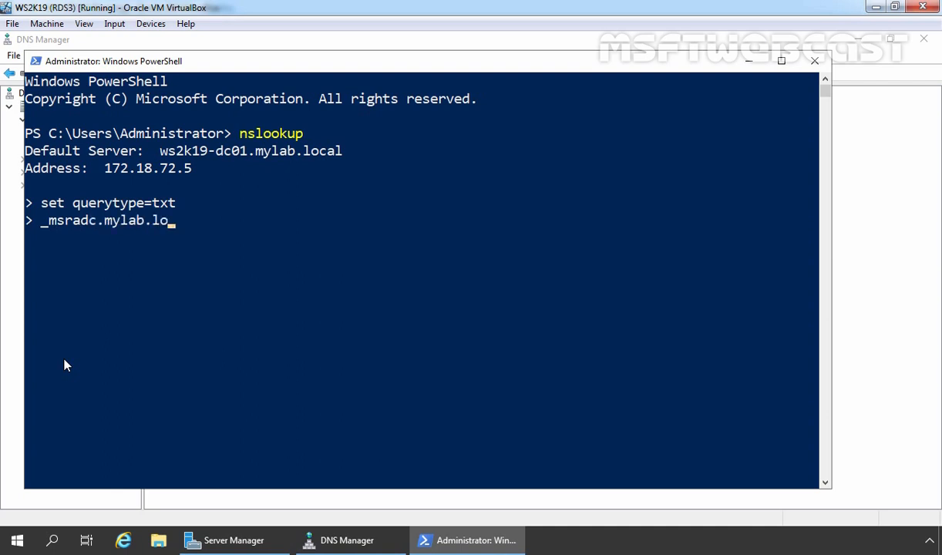
text(cal)
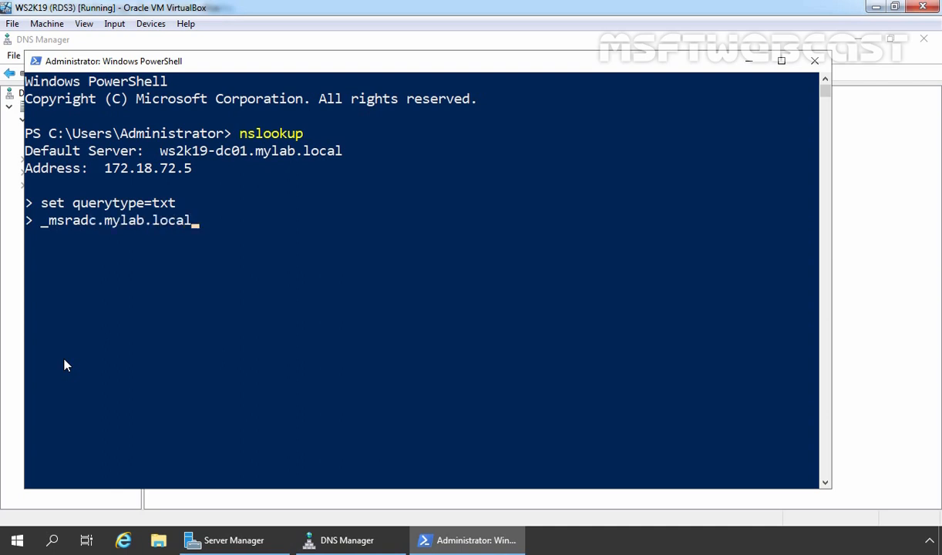
key(Return)
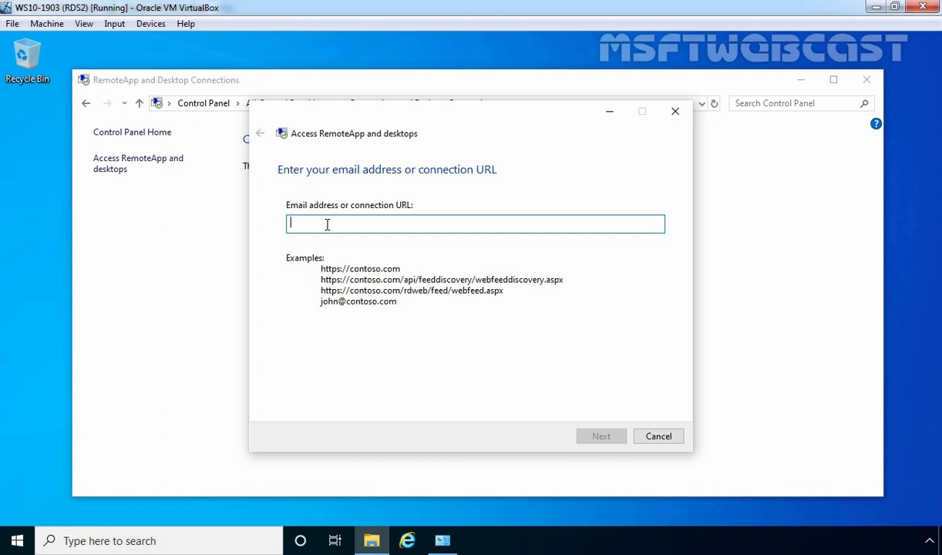
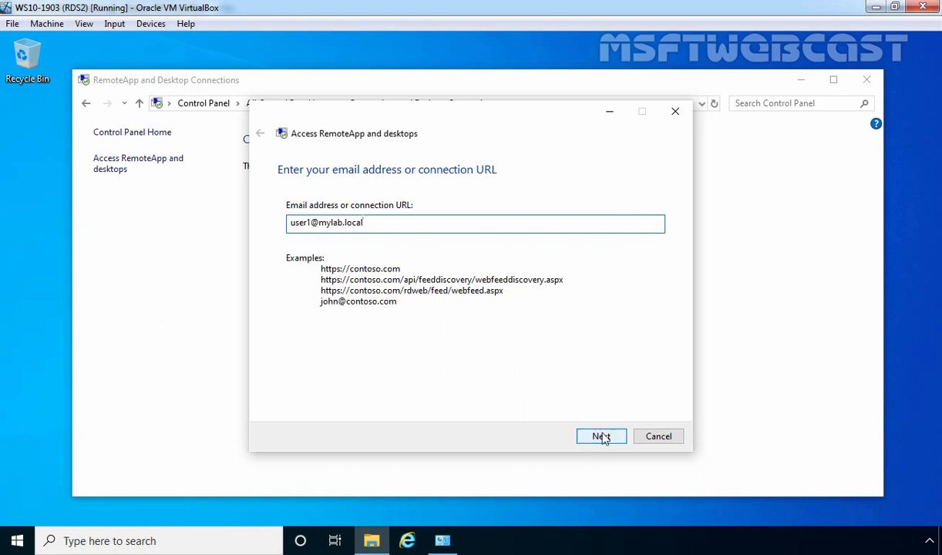
click(601, 436)
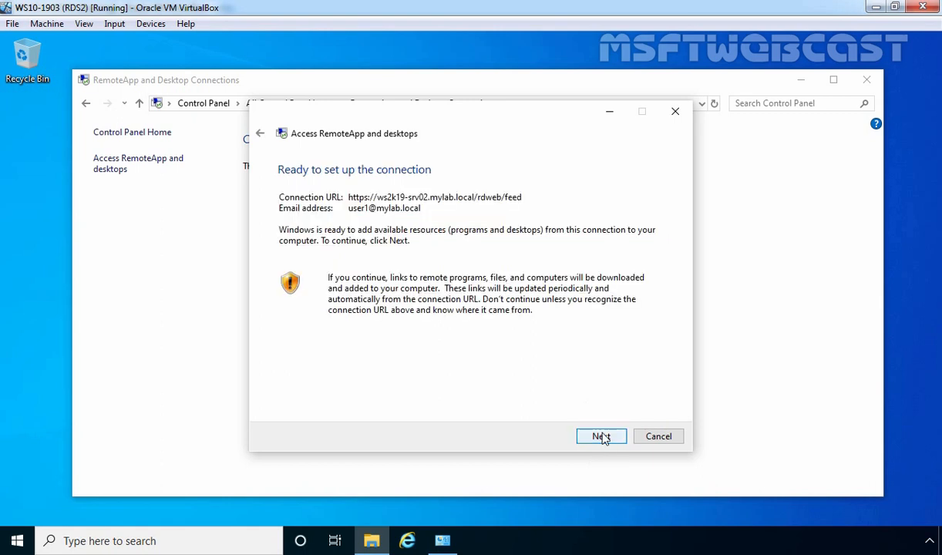
mouse_move(601, 436)
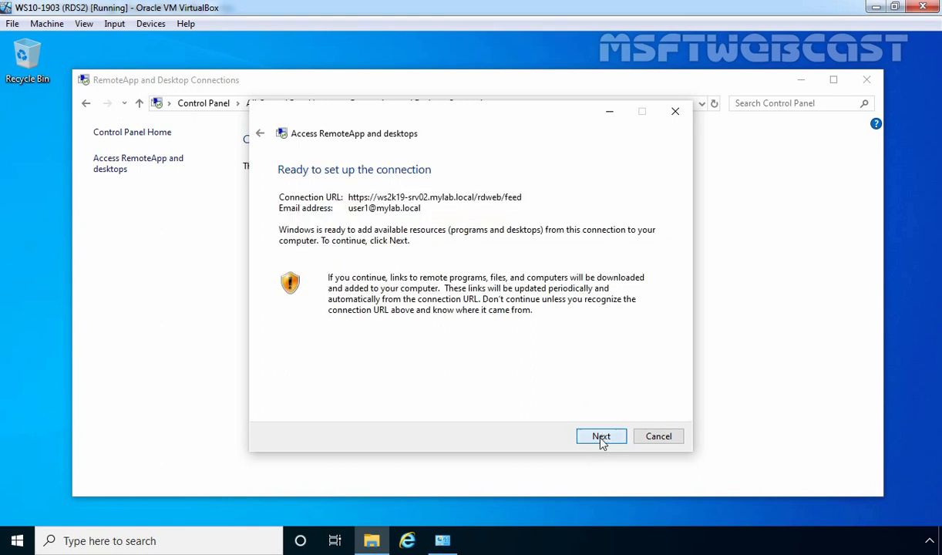
click(601, 436)
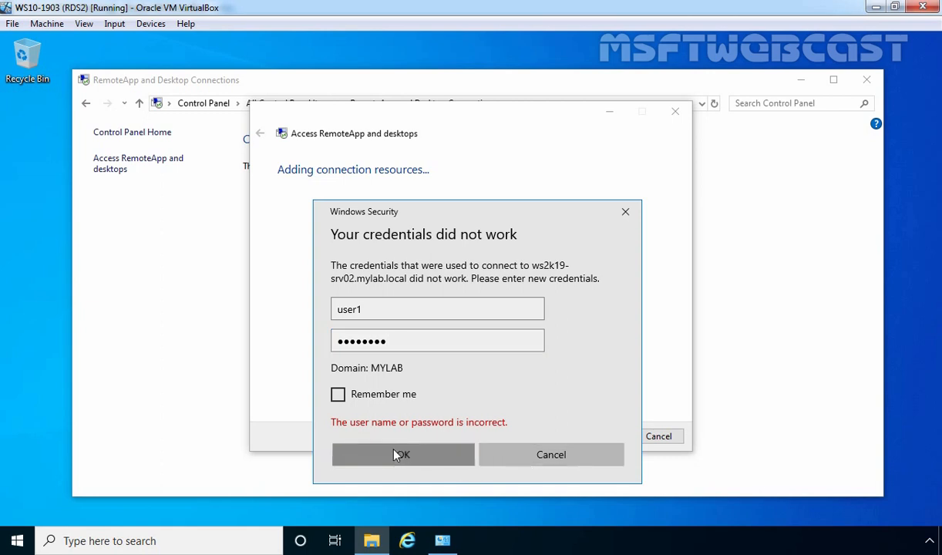
Step: Submit the Windows Security credentials and finish the Work Resources connection wizard
click(402, 454)
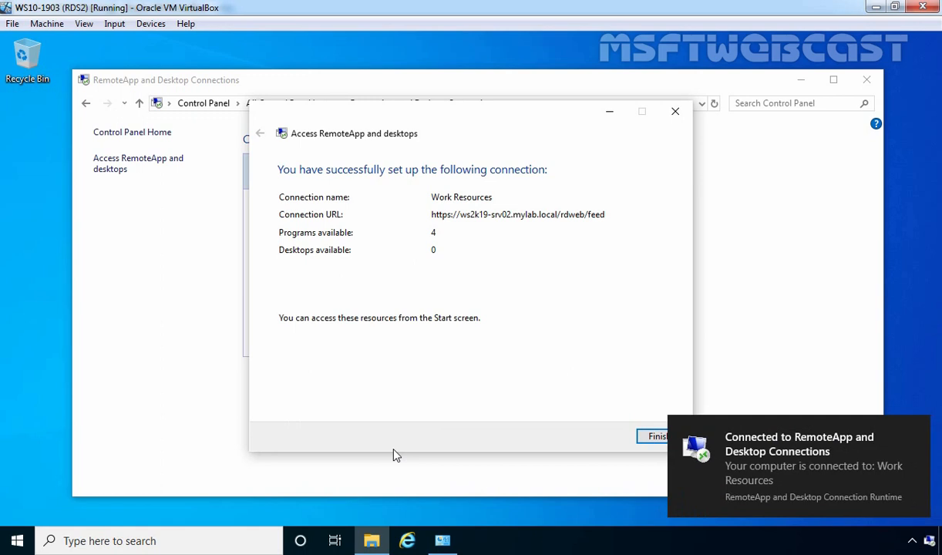
mouse_move(367, 444)
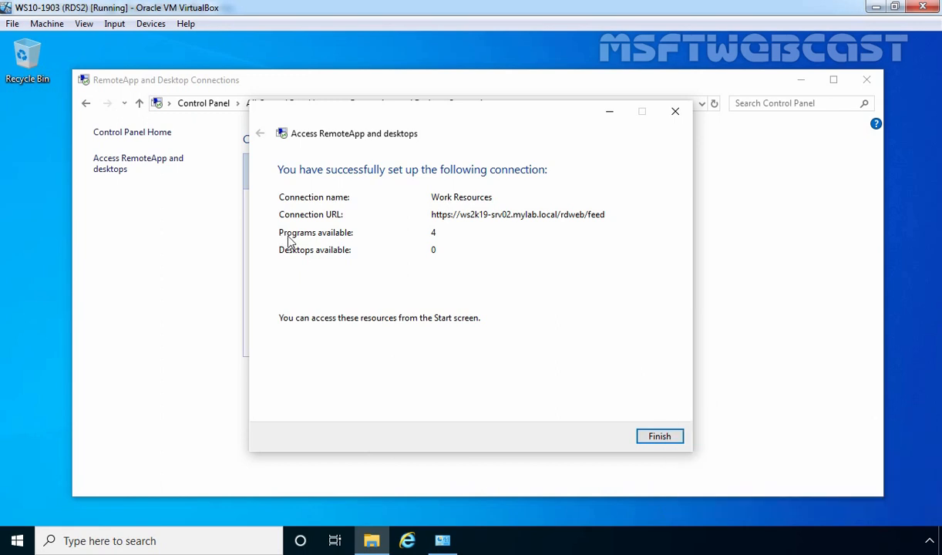
mouse_move(310, 238)
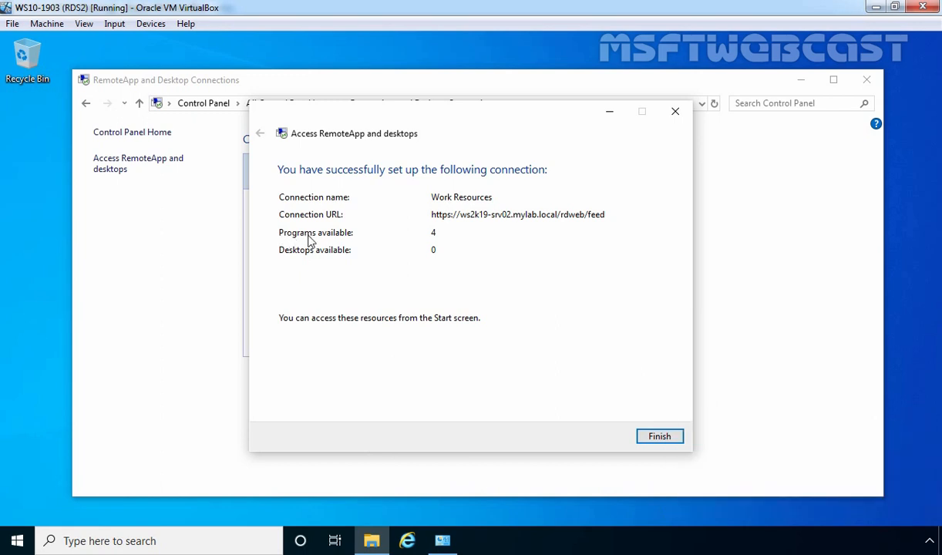
mouse_move(311, 340)
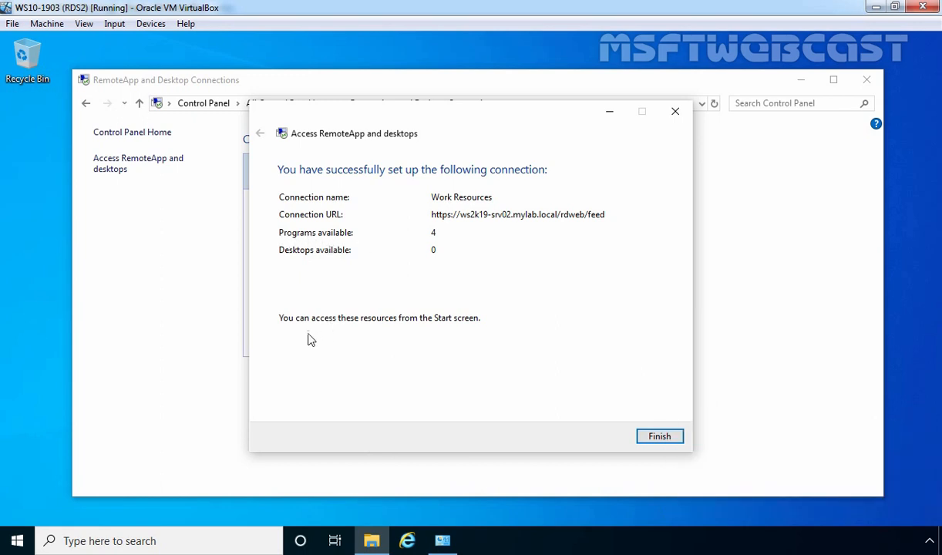
mouse_move(456, 355)
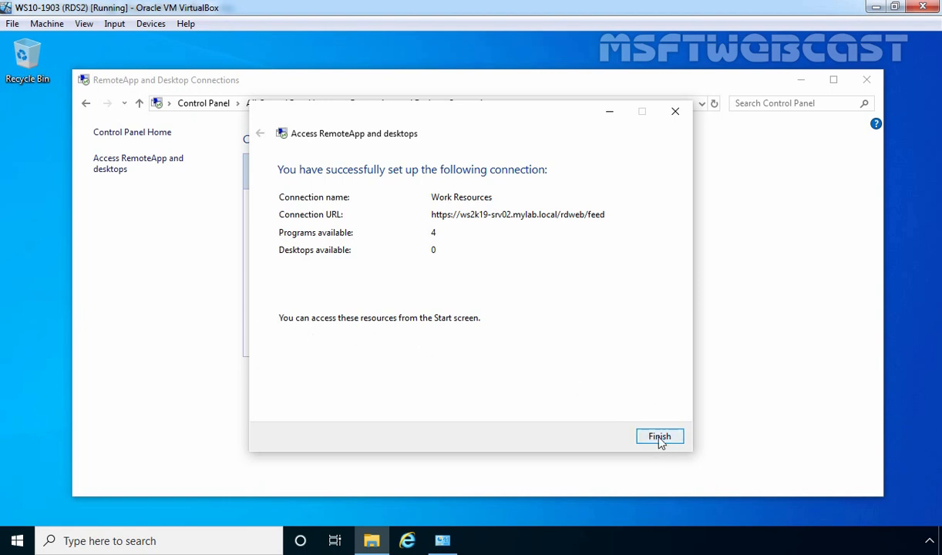
click(659, 436)
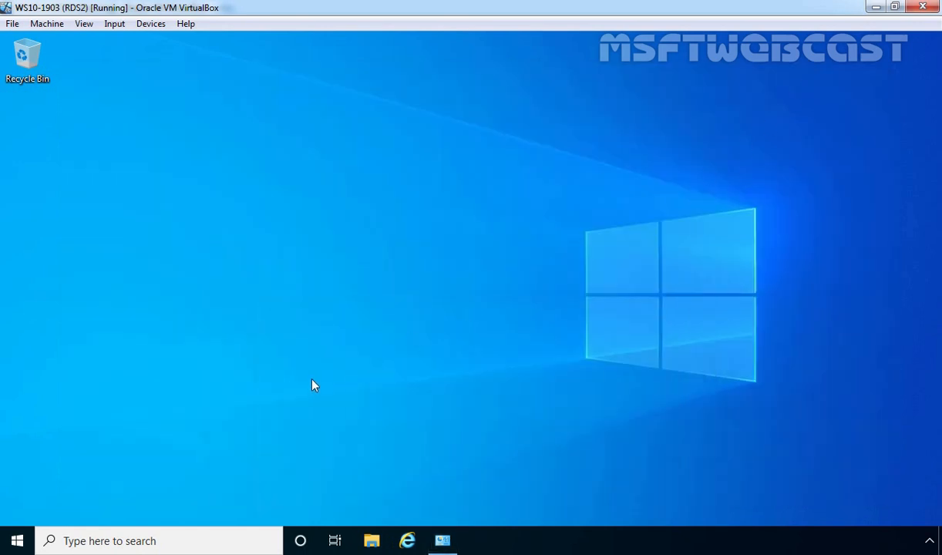
mouse_move(35, 534)
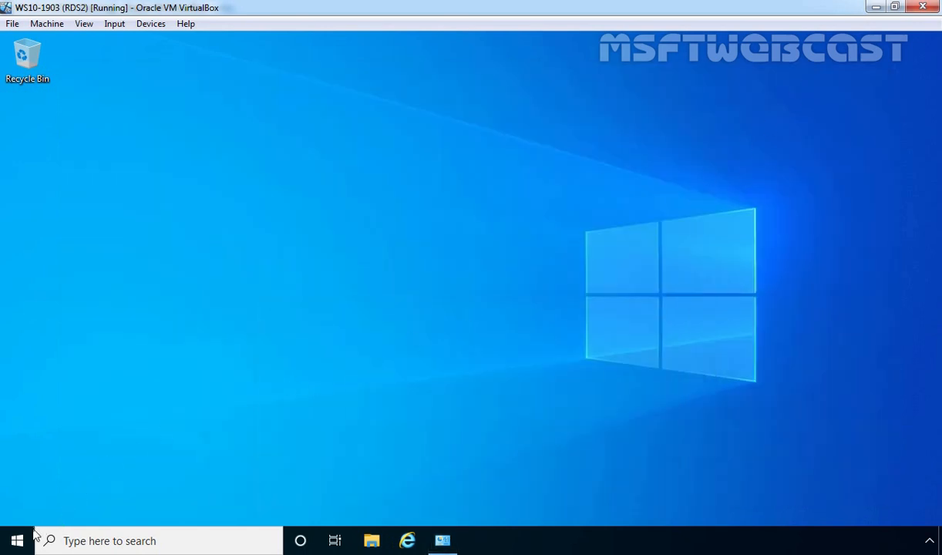
Step: Expand Recently added in Start and launch Acrobat Reader DC (Work Resources)
click(17, 540)
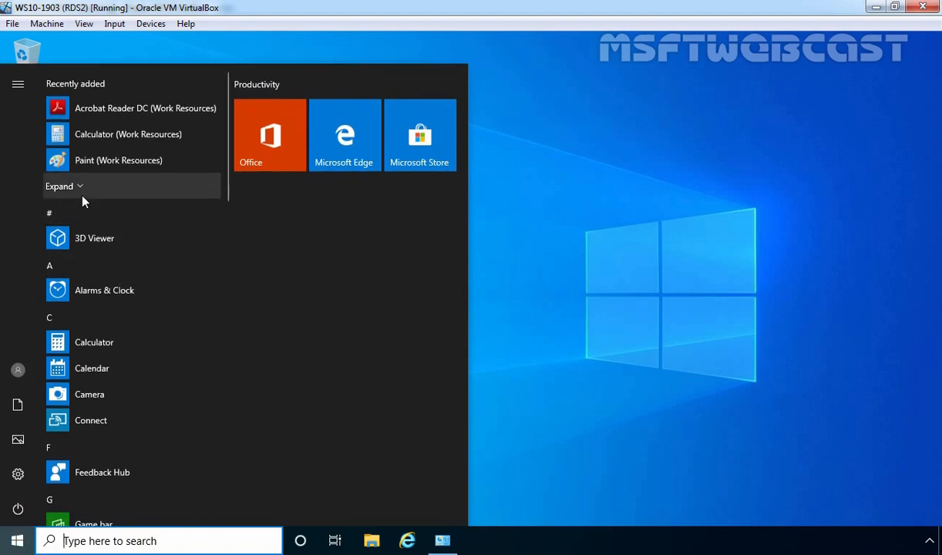
click(59, 185)
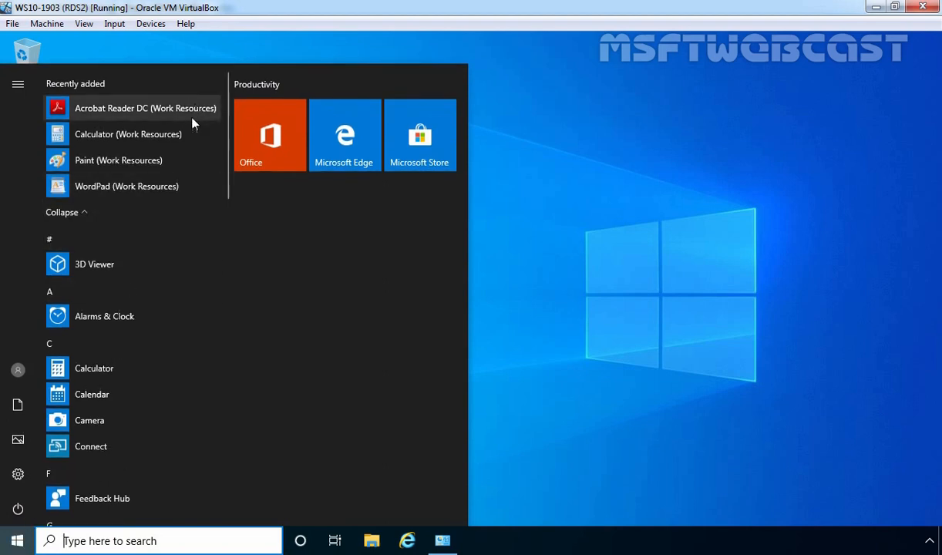
mouse_move(206, 145)
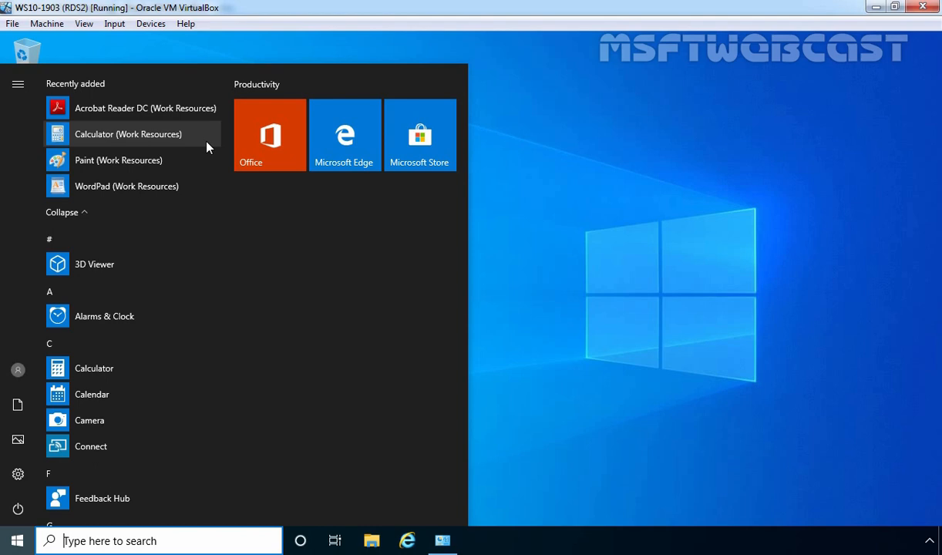
mouse_move(162, 111)
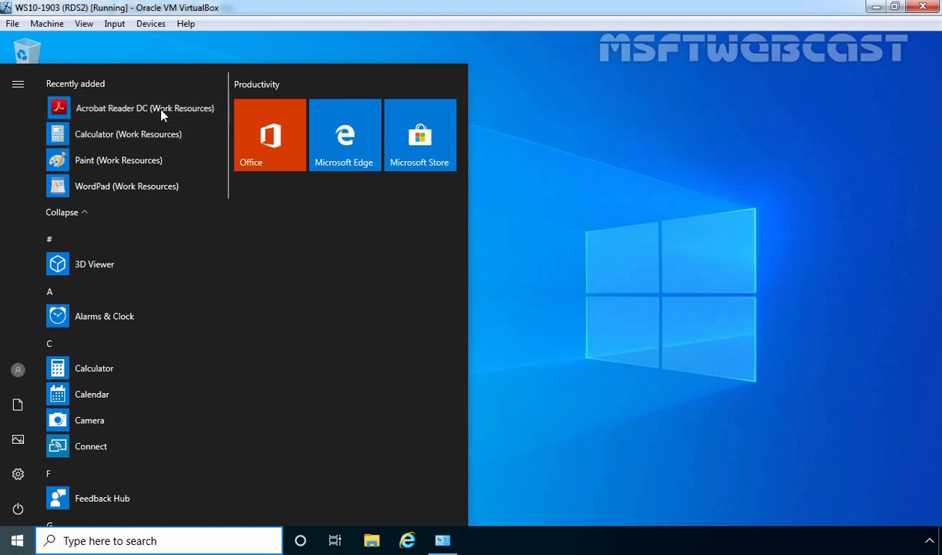
click(145, 108)
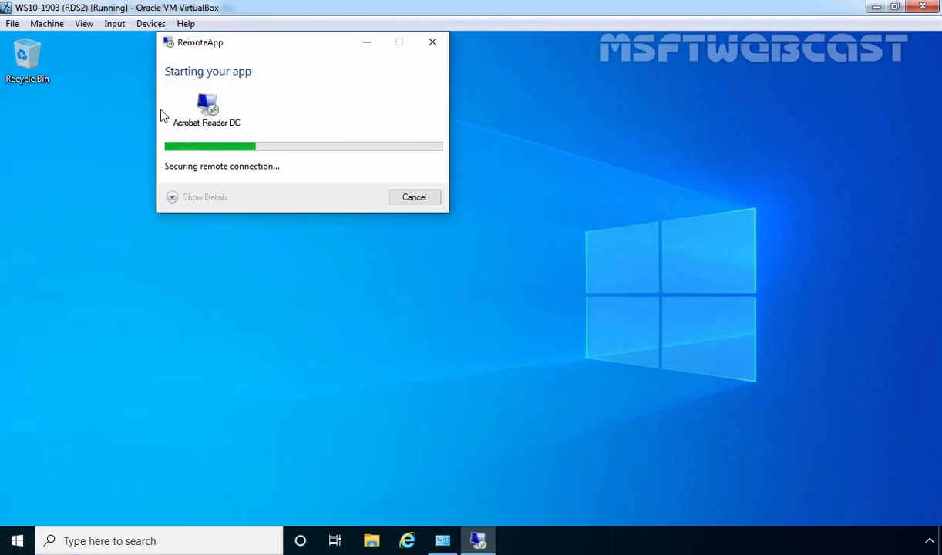